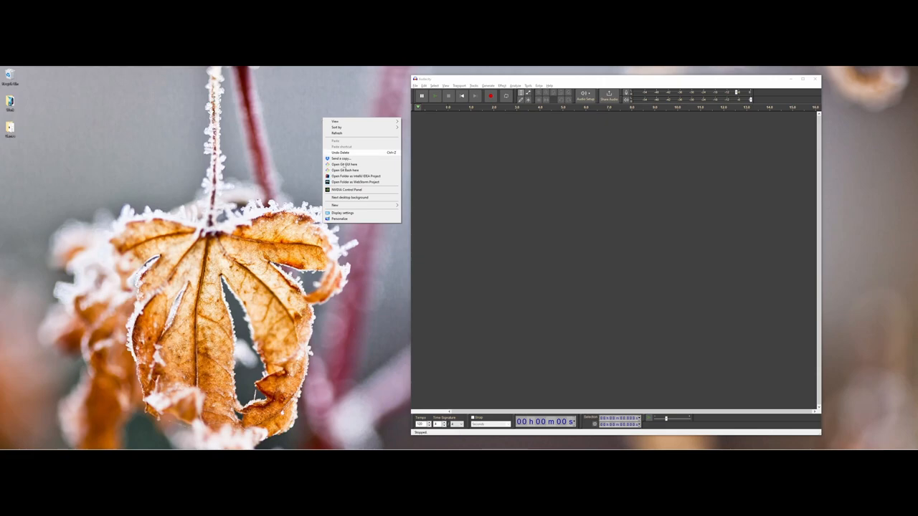
# Create a new folder on the desktop via New > Folder and name it.
pyautogui.click(336, 205)
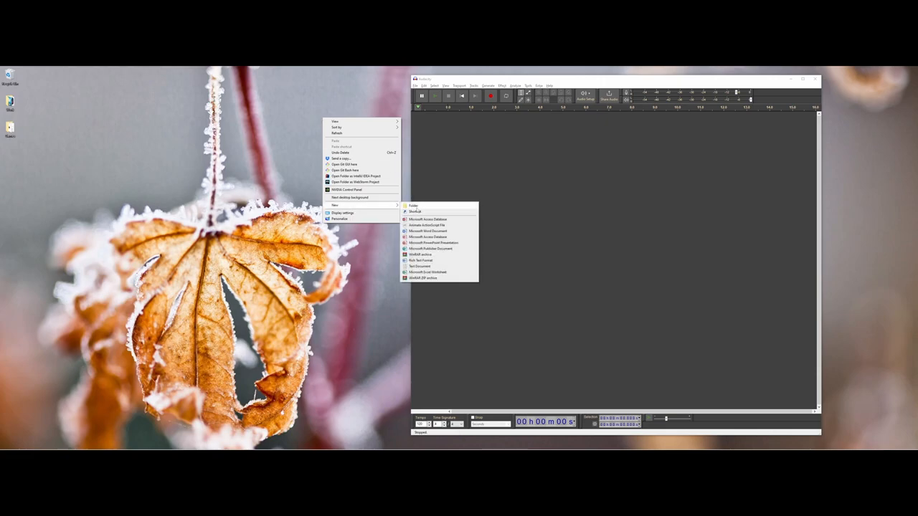
pyautogui.click(413, 206)
pyautogui.write('AudacityProject')
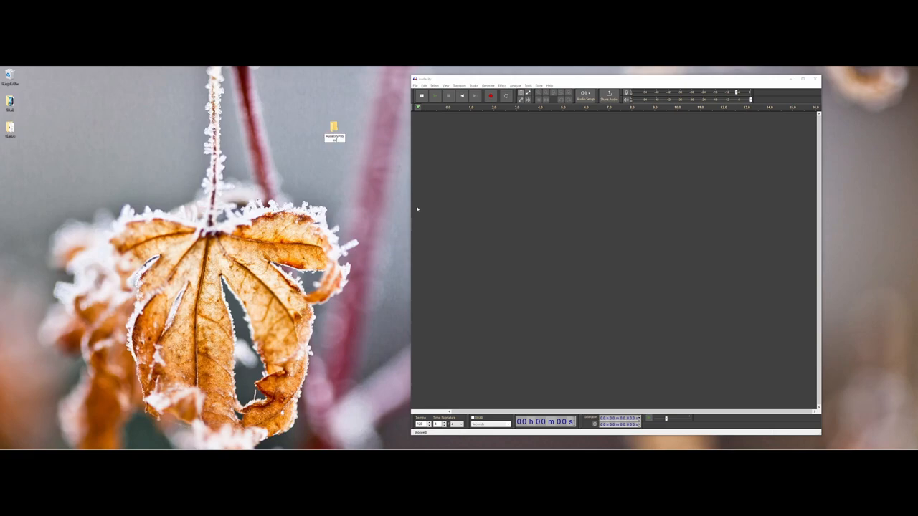
pyautogui.click(334, 126)
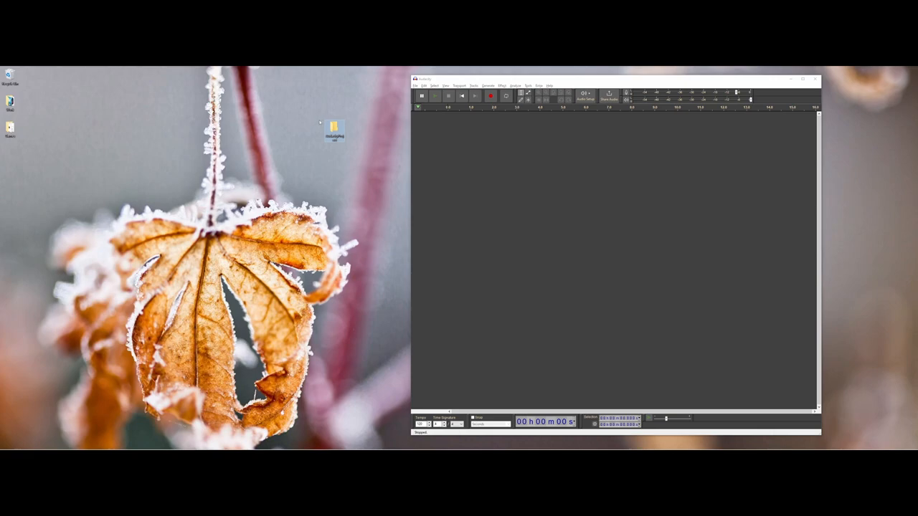
pyautogui.moveTo(314, 124)
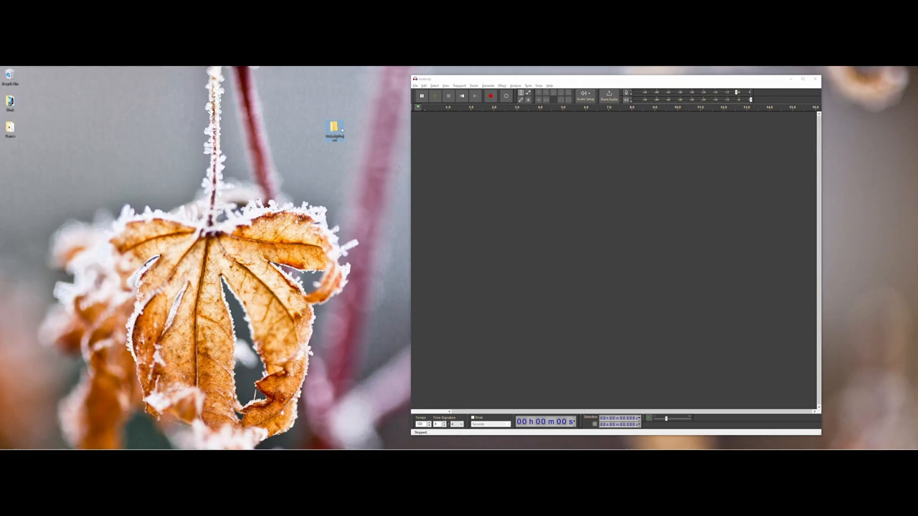
pyautogui.moveTo(336, 126)
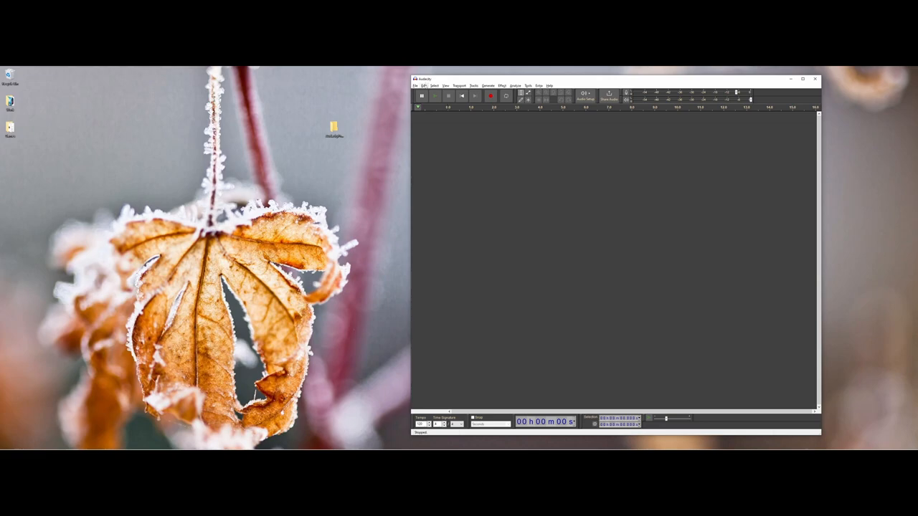
pyautogui.click(416, 85)
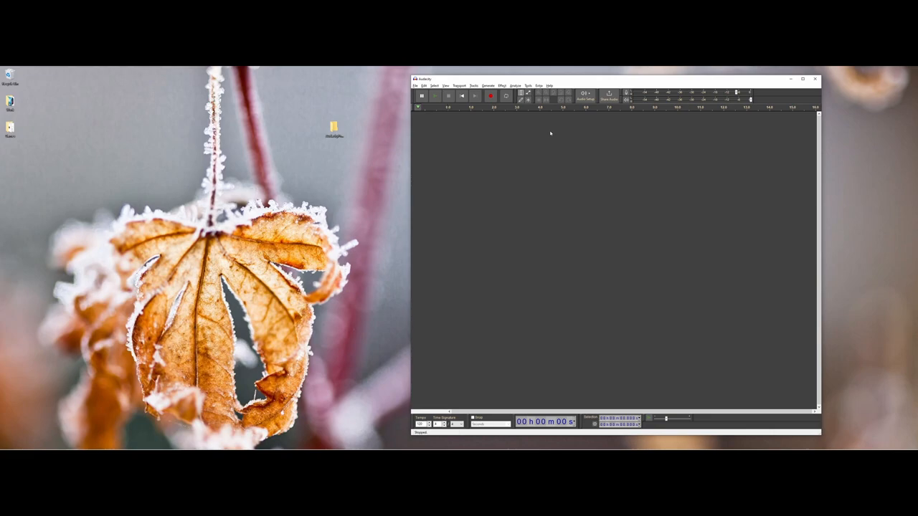
pyautogui.moveTo(608, 150)
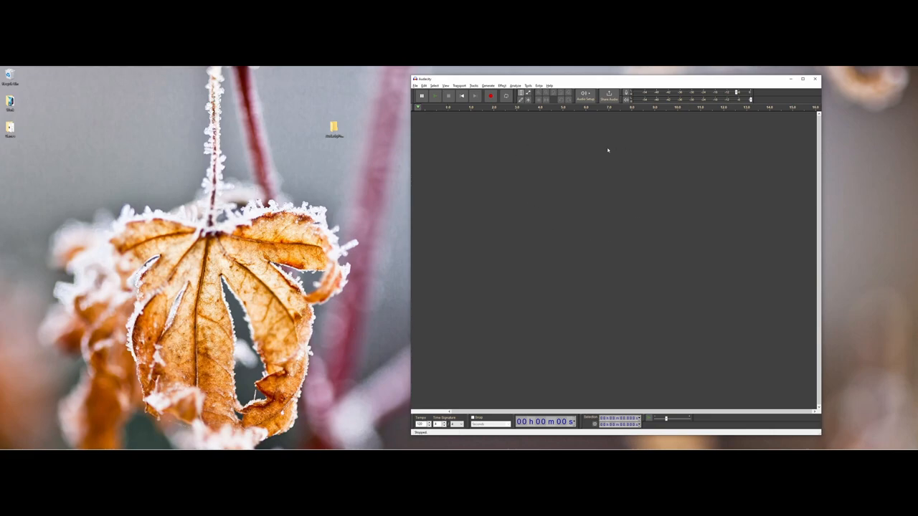
pyautogui.moveTo(494, 224)
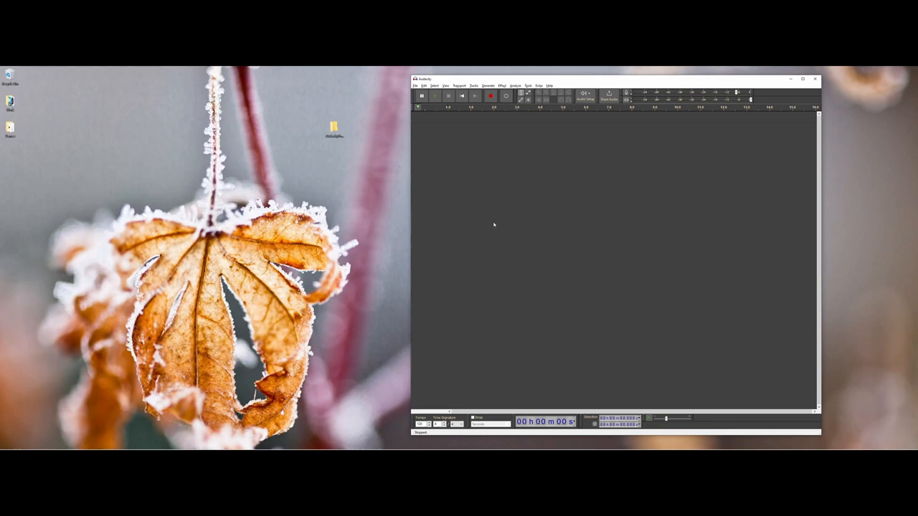
pyautogui.moveTo(494, 228)
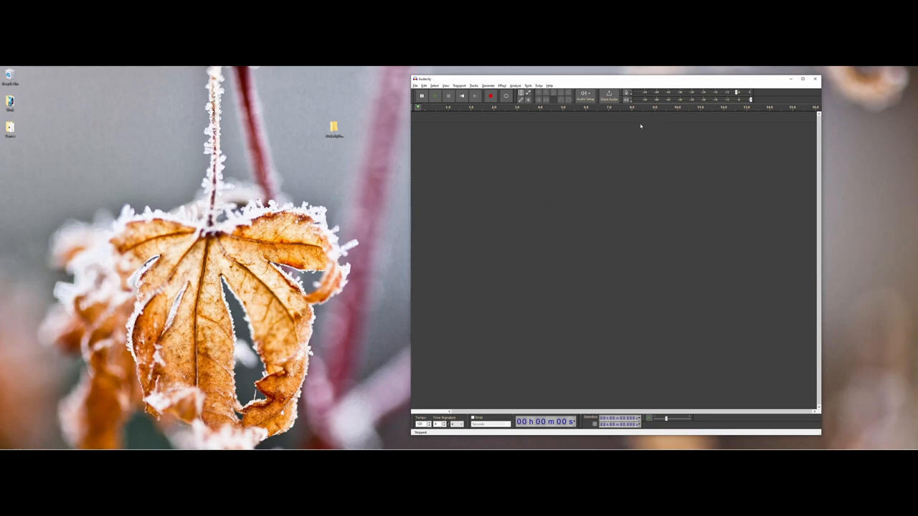
pyautogui.moveTo(545, 250)
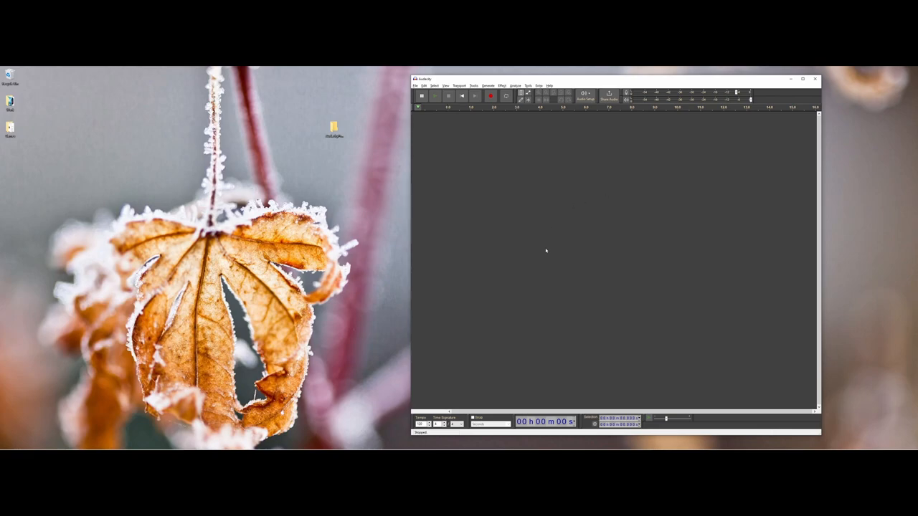
# Add an empty stereo track from the track area's context menu.
pyautogui.rightClick(545, 251)
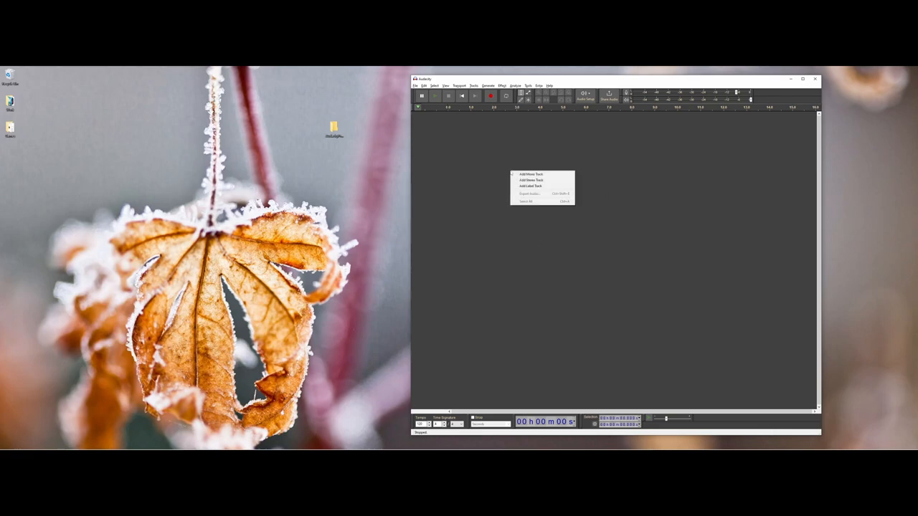
pyautogui.moveTo(530, 175)
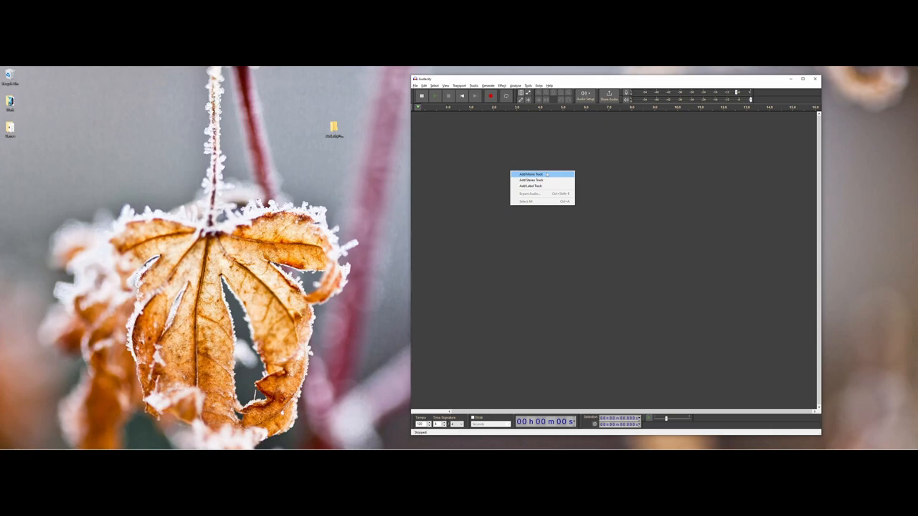
pyautogui.moveTo(531, 181)
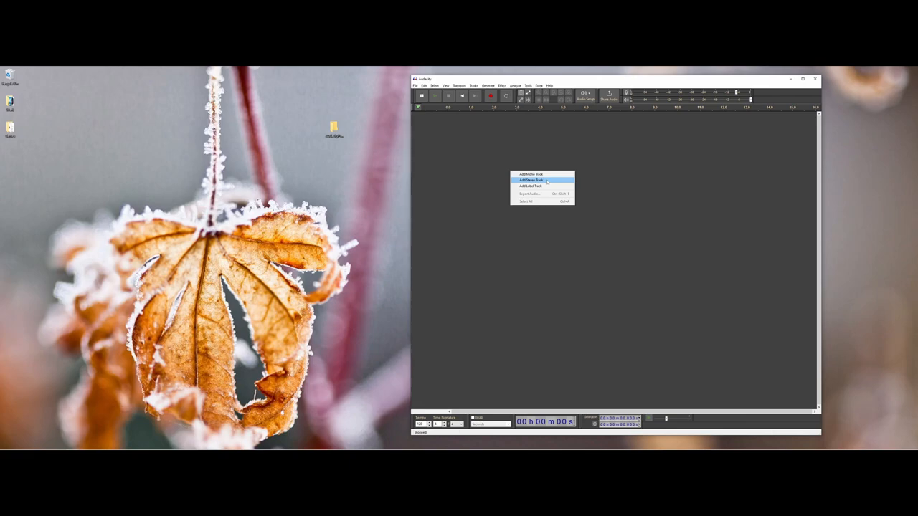
pyautogui.click(531, 181)
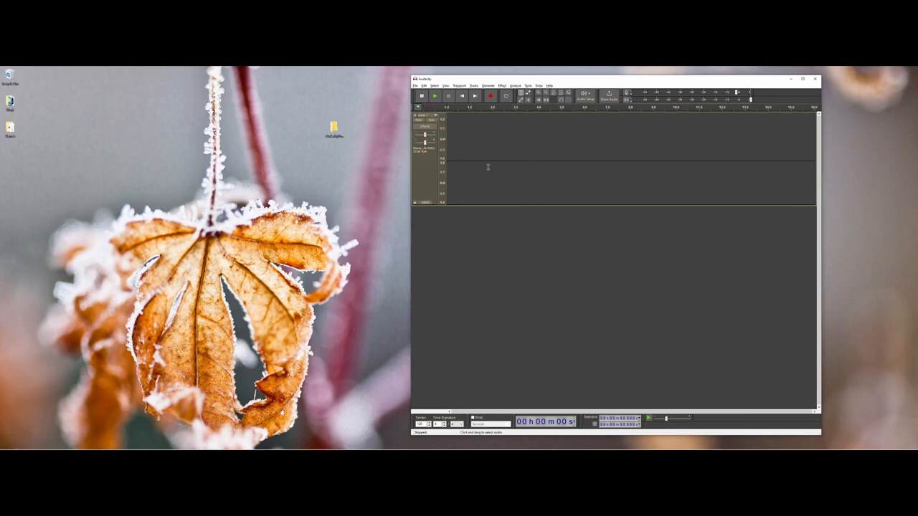
pyautogui.moveTo(493, 179)
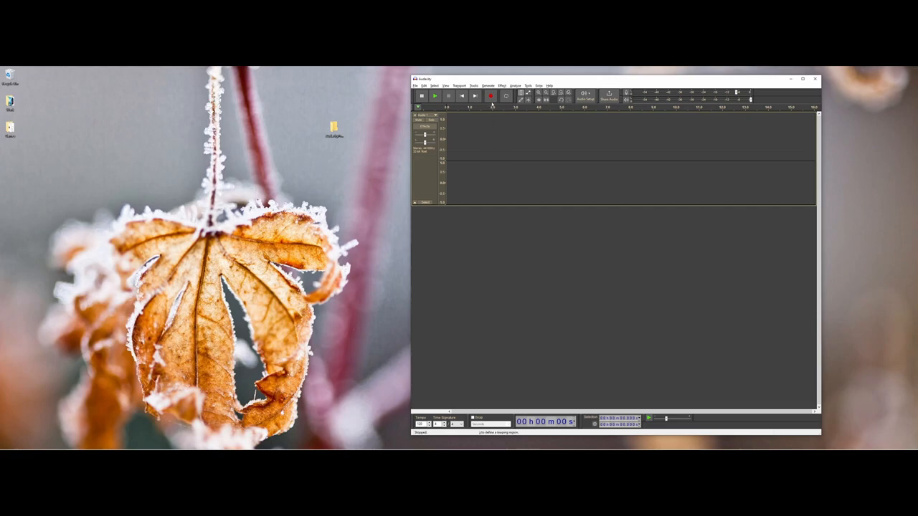
pyautogui.moveTo(488, 98)
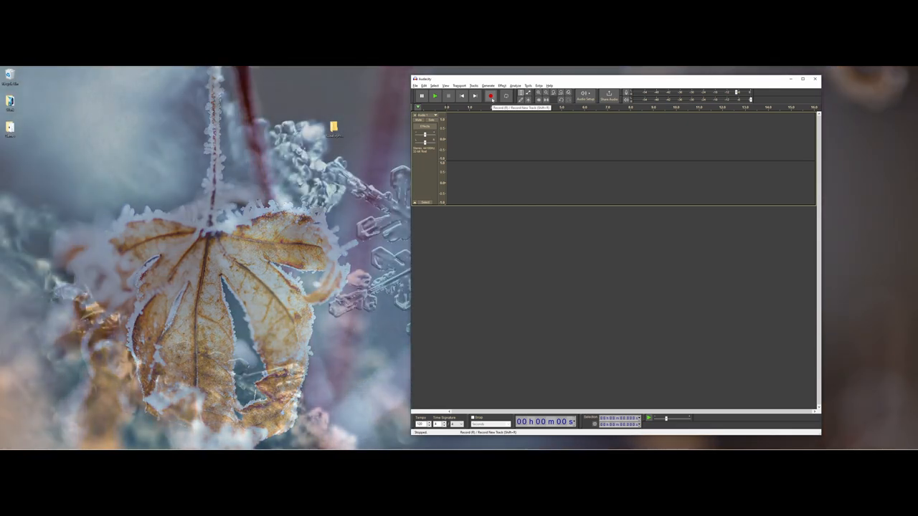
# Record a short audio clip into the stereo track and stop recording.
pyautogui.click(490, 96)
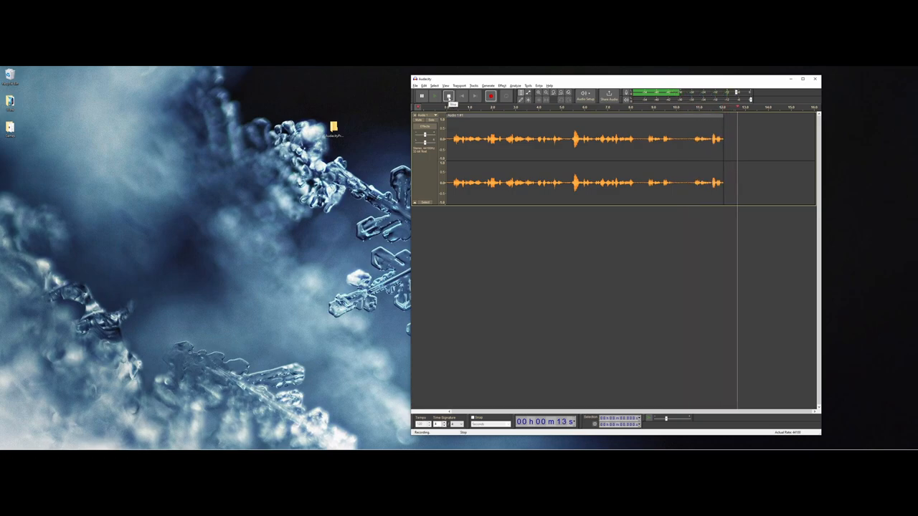
pyautogui.click(448, 98)
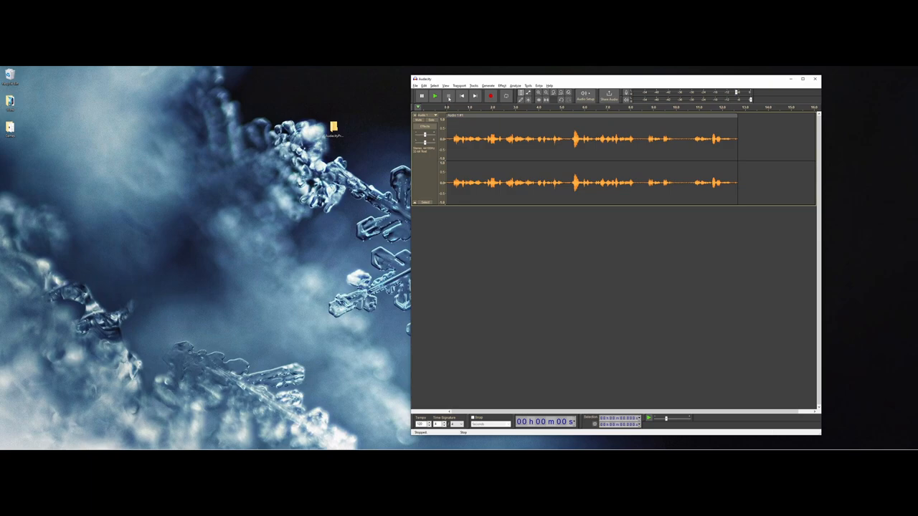
# Start Save Project As from the File menu and move the resulting warning aside.
pyautogui.click(419, 83)
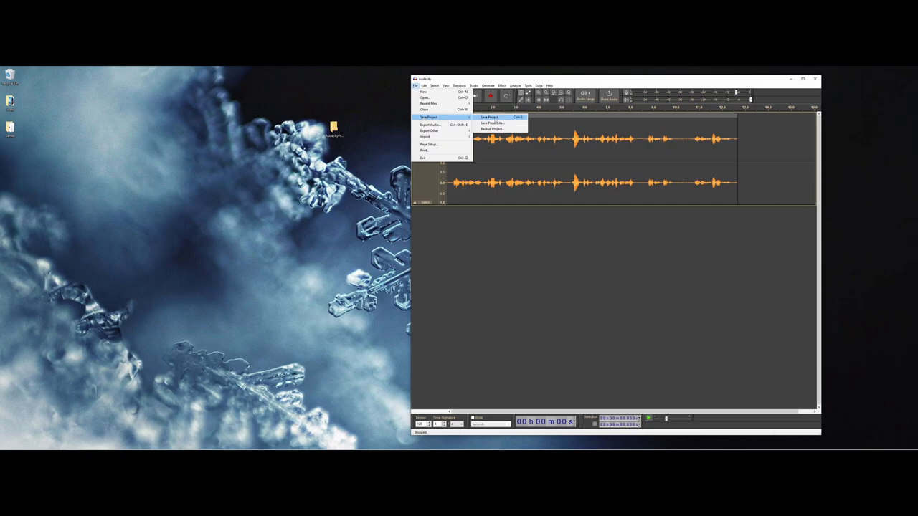
pyautogui.click(501, 114)
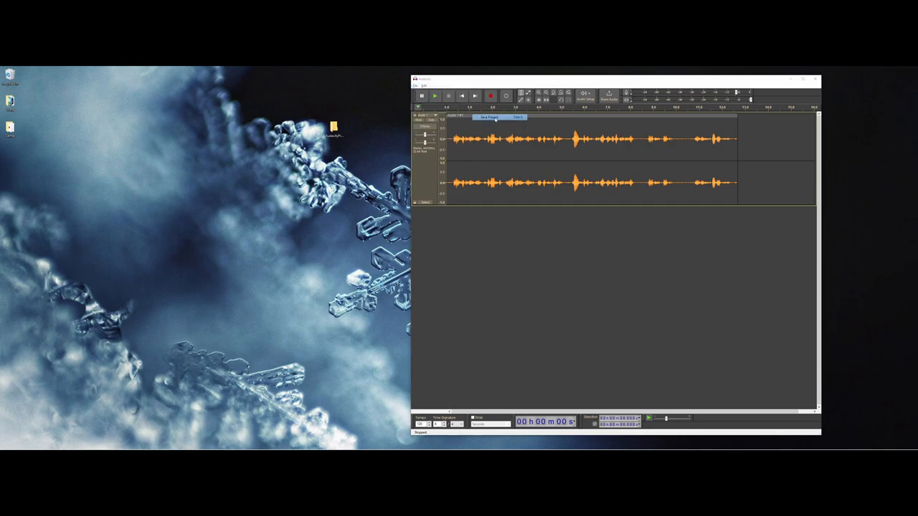
pyautogui.click(496, 118)
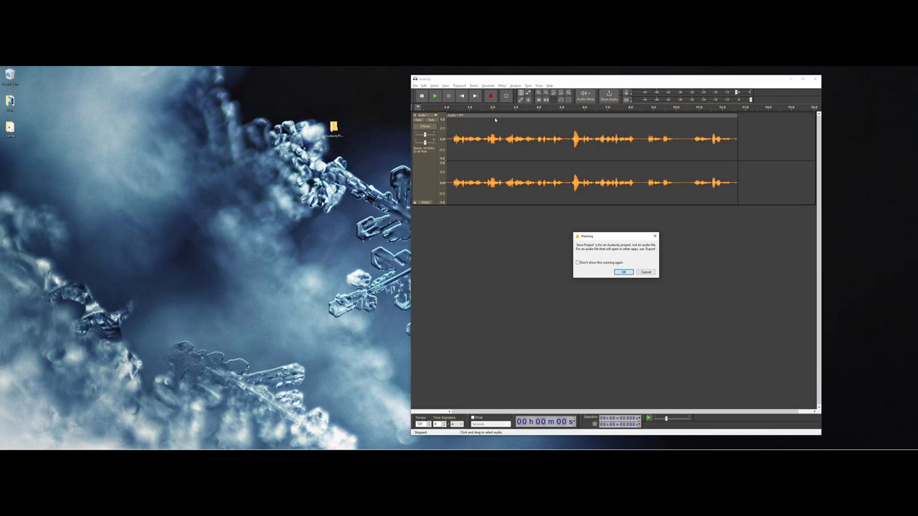
pyautogui.moveTo(614, 236); pyautogui.dragTo(548, 210)
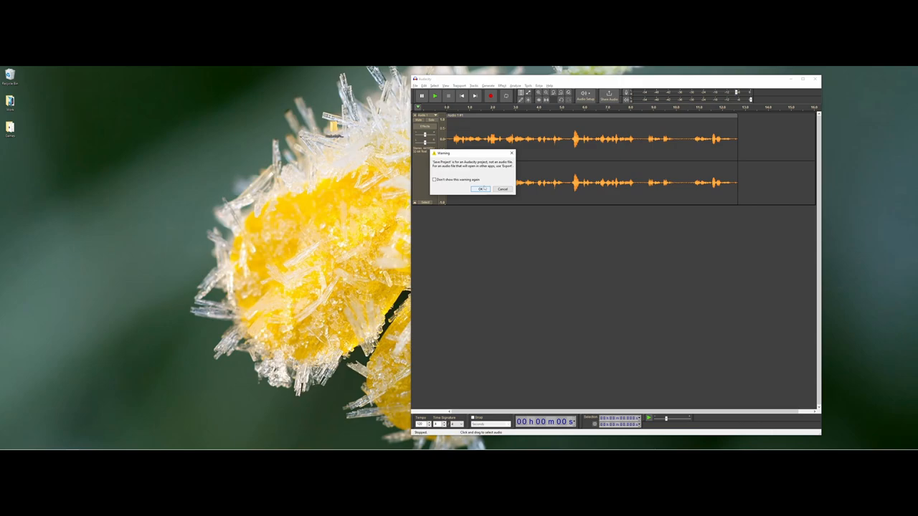
# Acknowledge the warning and save the project into the AudacityProject folder on the desktop.
pyautogui.click(477, 190)
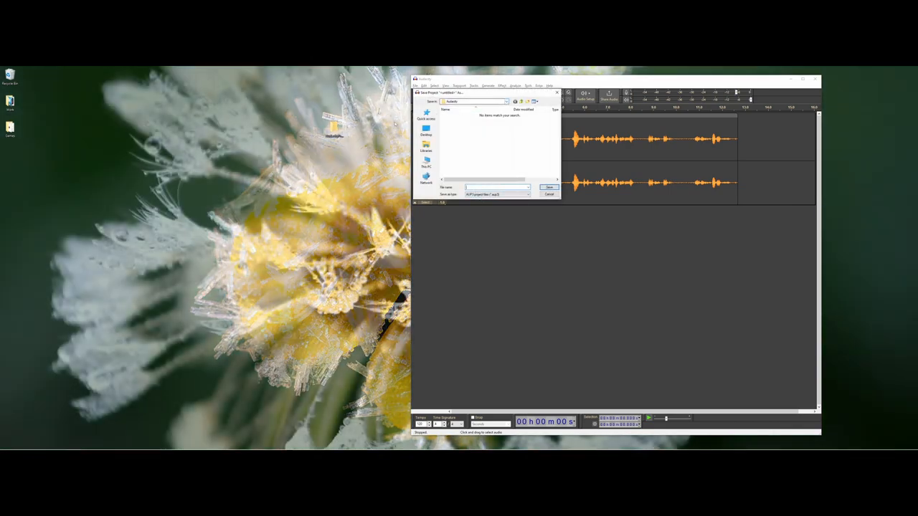
pyautogui.click(426, 133)
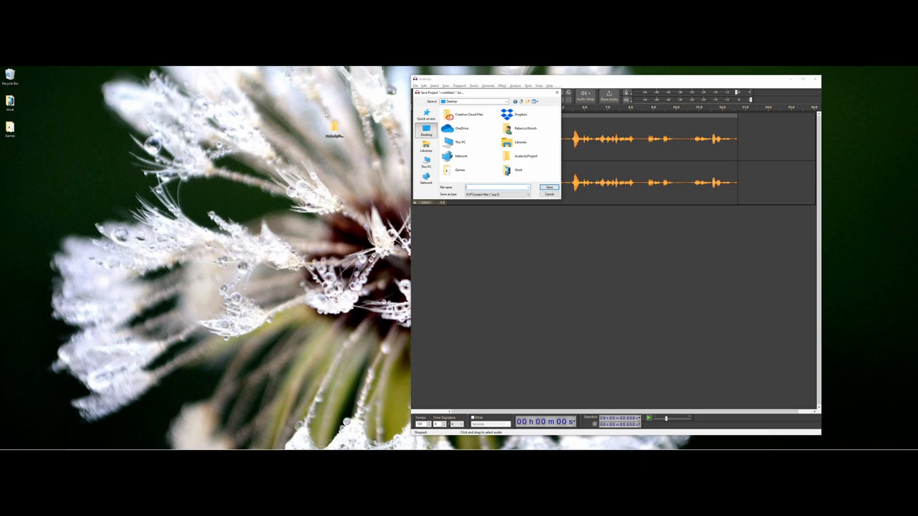
pyautogui.click(526, 157)
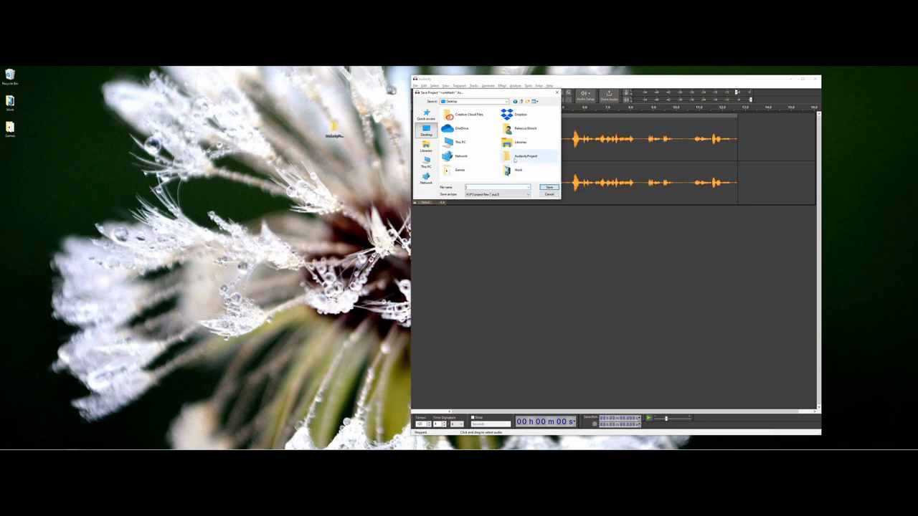
pyautogui.doubleClick(525, 155)
pyautogui.write('myDemoProject')
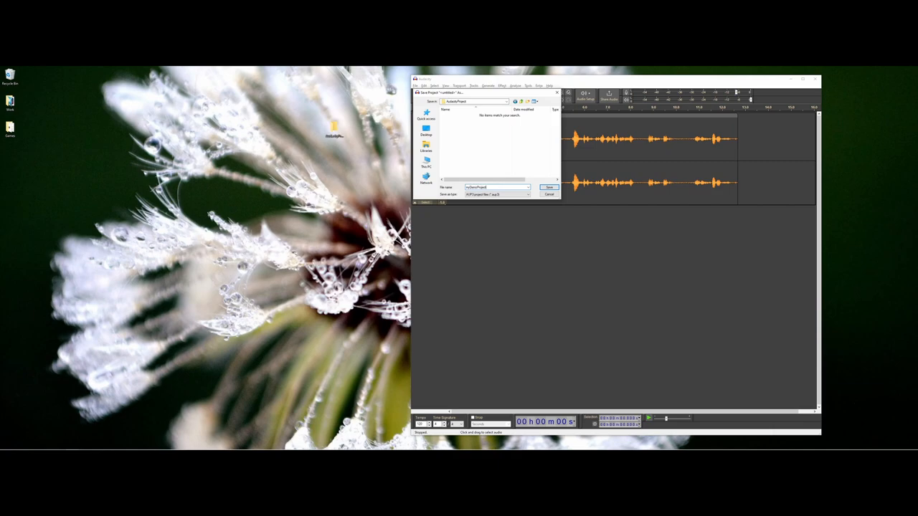
pyautogui.click(548, 187)
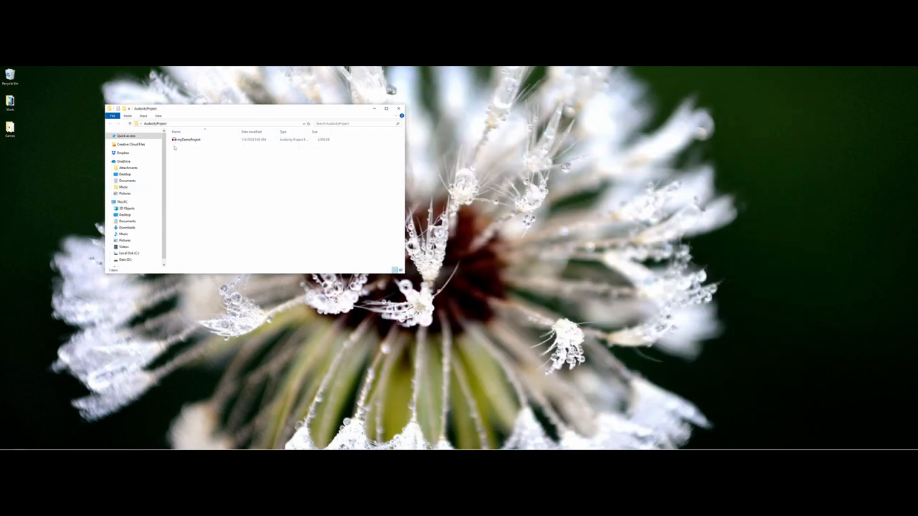
# Reopen the saved .aup3 project from the folder and dismiss the What's New notice.
pyautogui.click(190, 139)
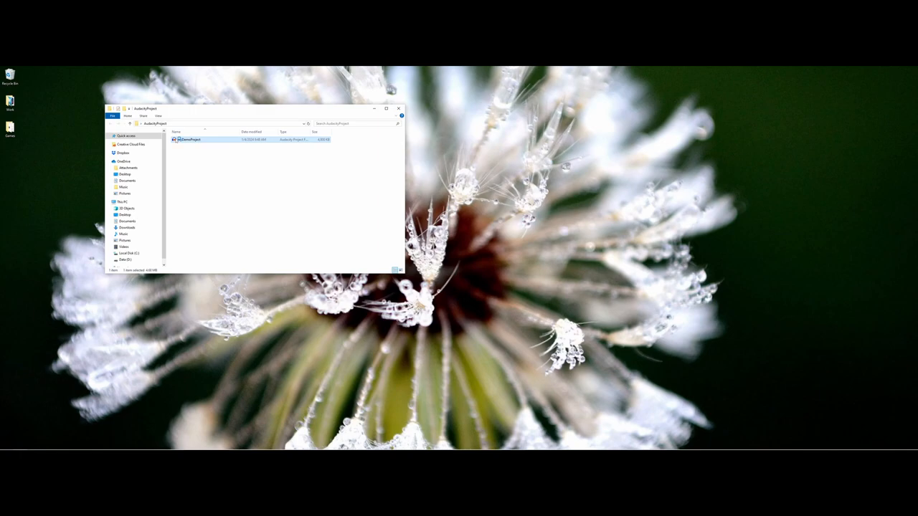
pyautogui.doubleClick(193, 139)
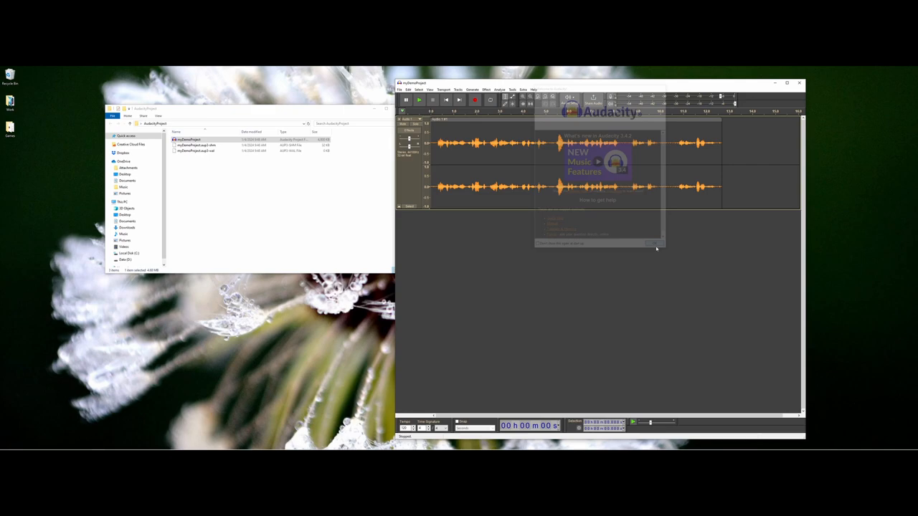
pyautogui.click(656, 247)
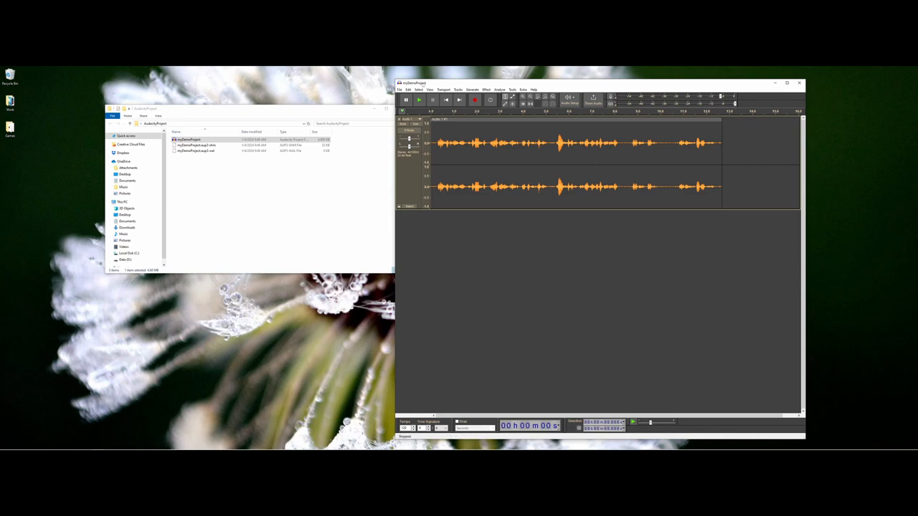
# Export the recording as a WAV file into the AudacityProject folder.
pyautogui.click(400, 89)
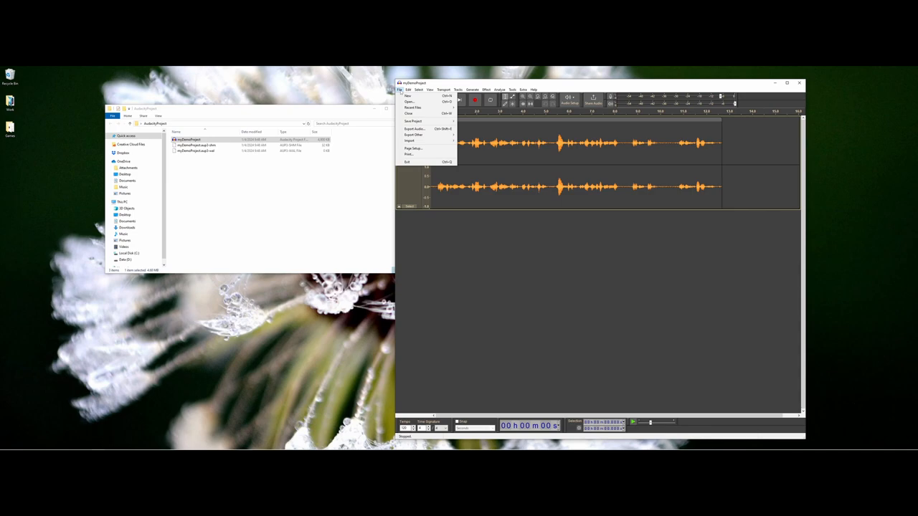
pyautogui.moveTo(414, 129)
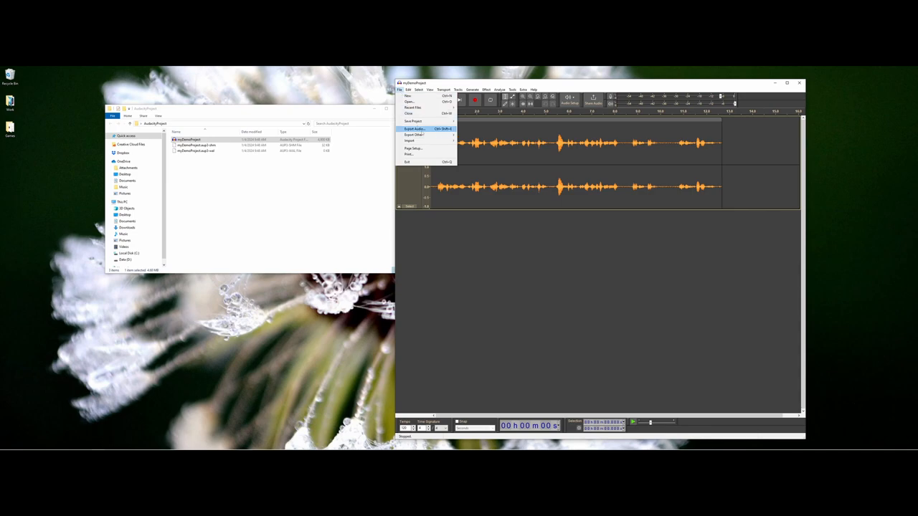
pyautogui.click(413, 130)
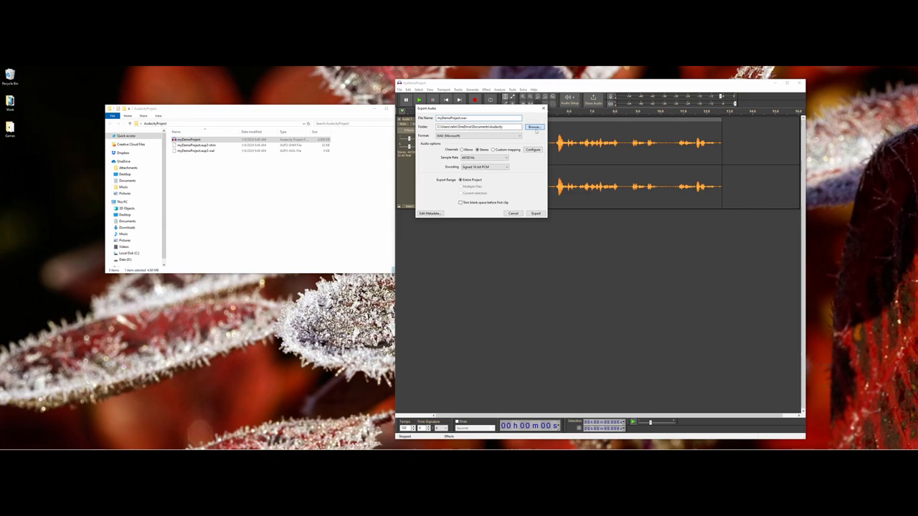
pyautogui.click(534, 126)
pyautogui.write('myDemoProject_Published')
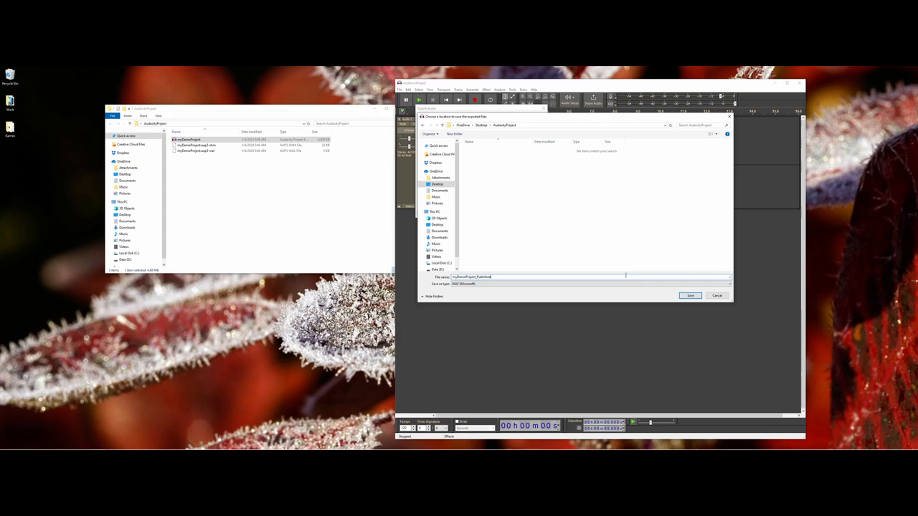
pyautogui.click(690, 295)
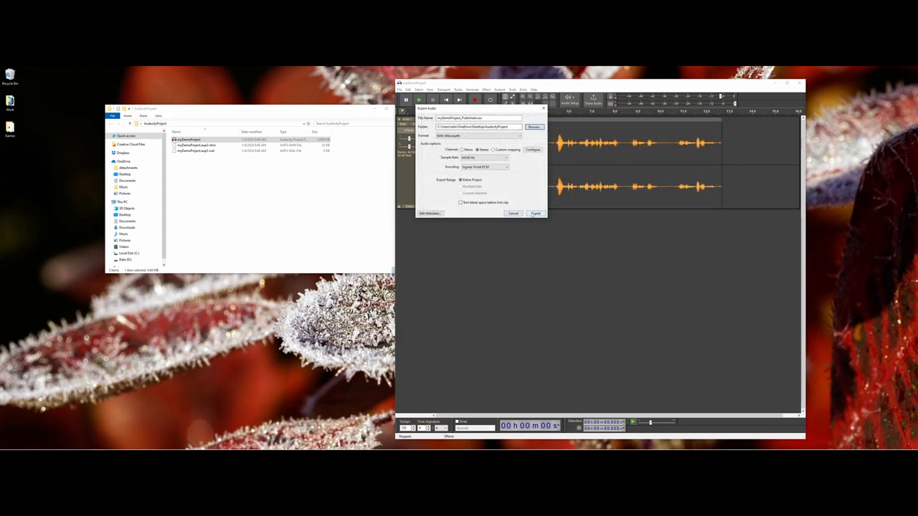
pyautogui.click(536, 212)
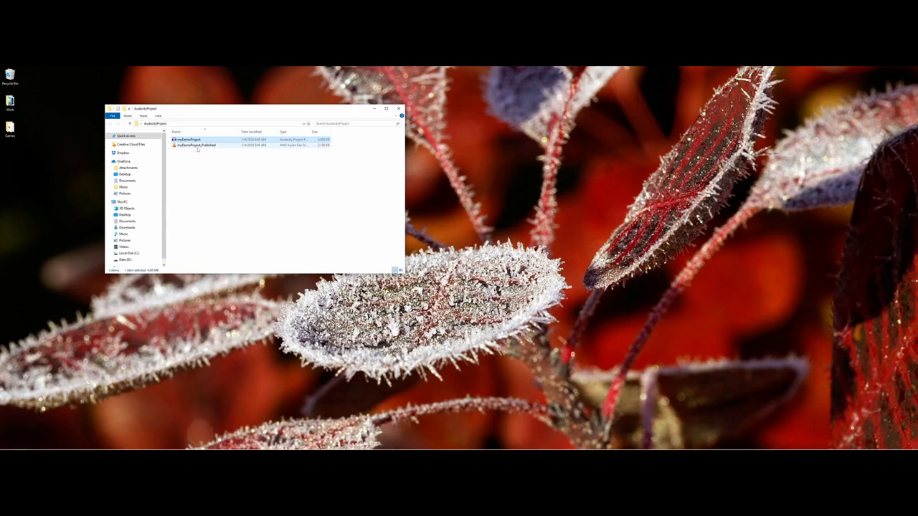
pyautogui.moveTo(204, 142)
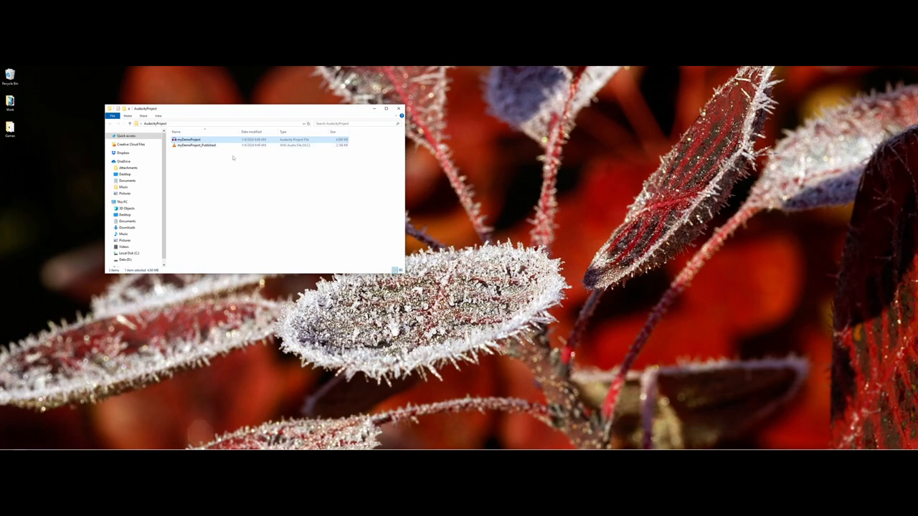
pyautogui.click(203, 147)
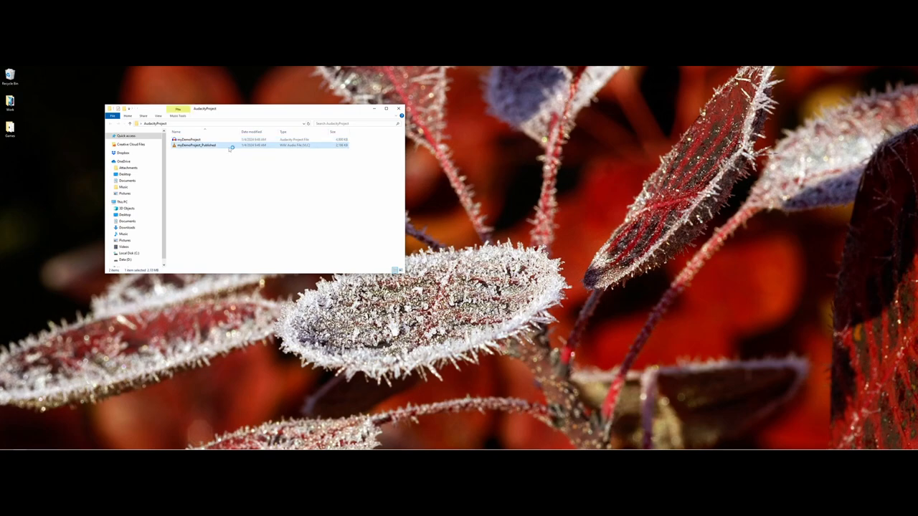
pyautogui.doubleClick(204, 145)
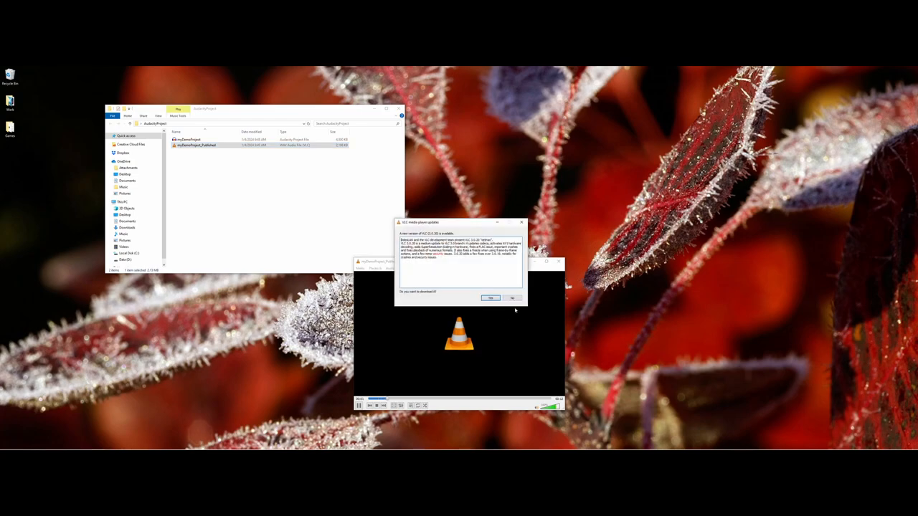
pyautogui.click(510, 297)
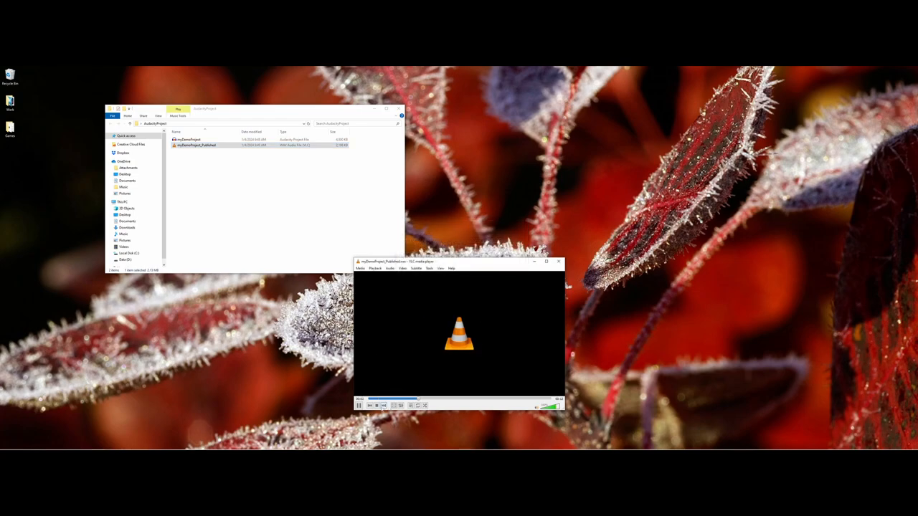
pyautogui.click(375, 404)
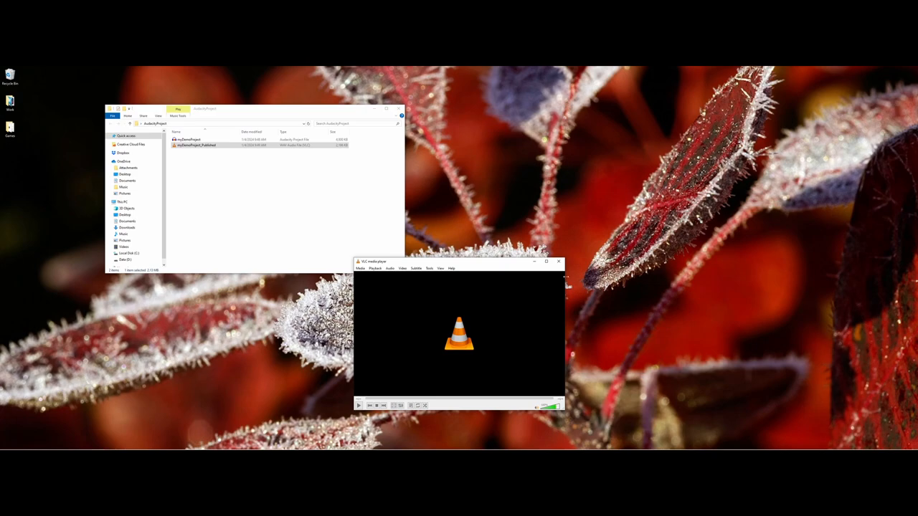
pyautogui.click(558, 261)
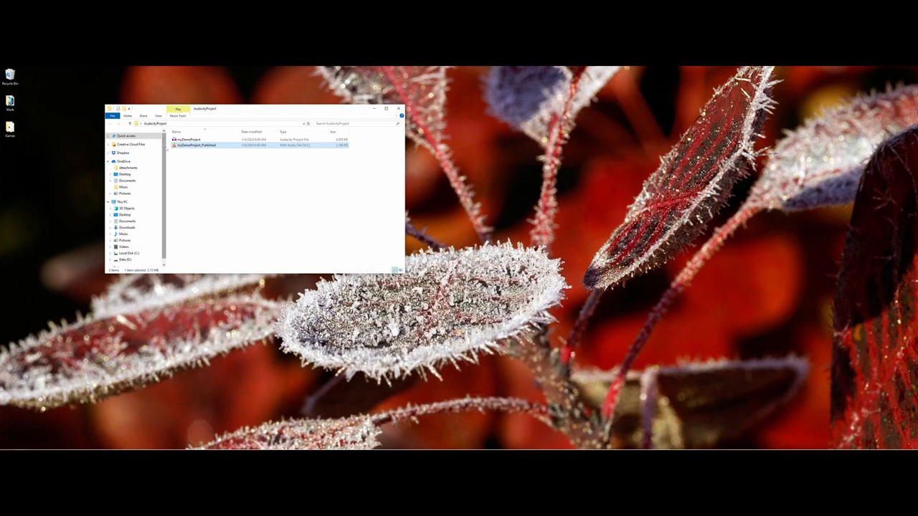
pyautogui.moveTo(201, 147)
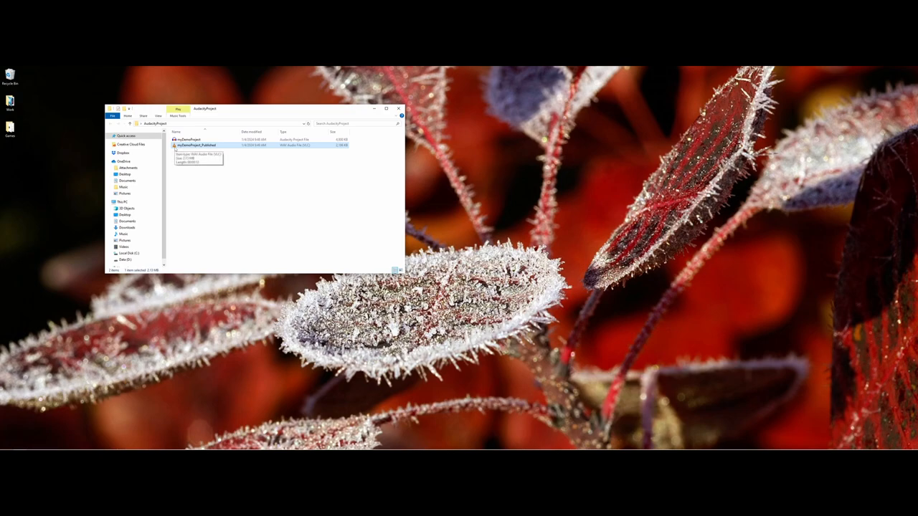
pyautogui.moveTo(315, 145)
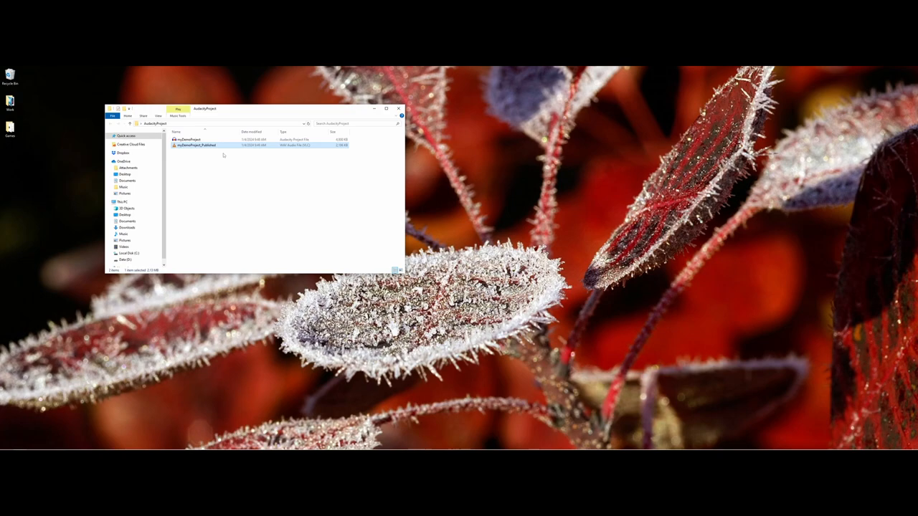
# Reopen the .aup3 project from File Explorer and dismiss the What's New notice.
pyautogui.click(200, 146)
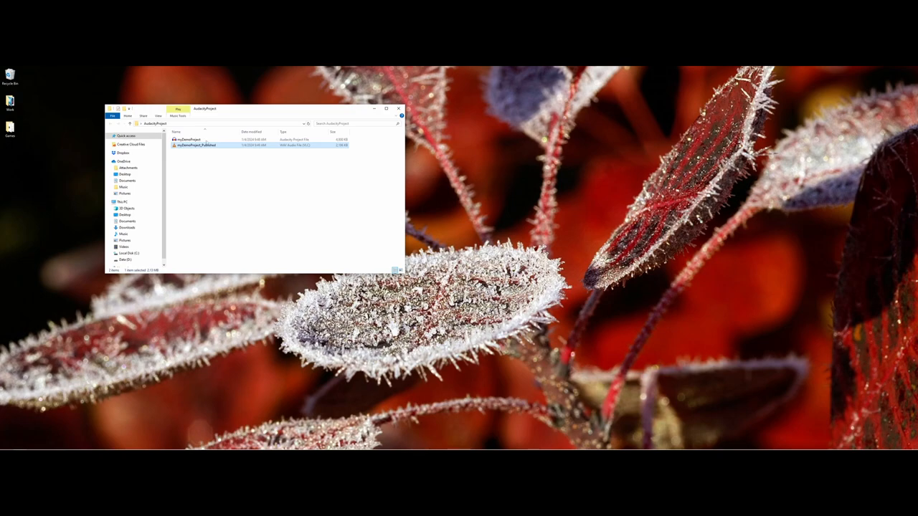
pyautogui.doubleClick(189, 139)
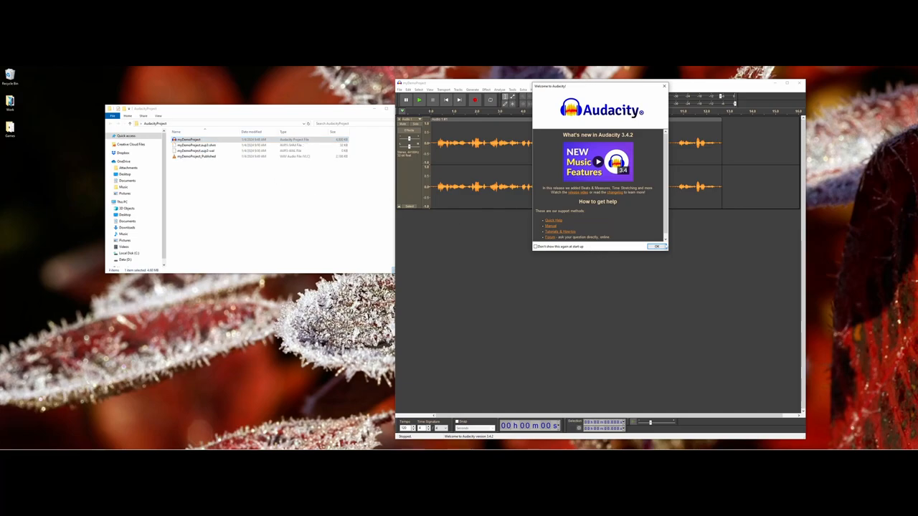
pyautogui.click(656, 247)
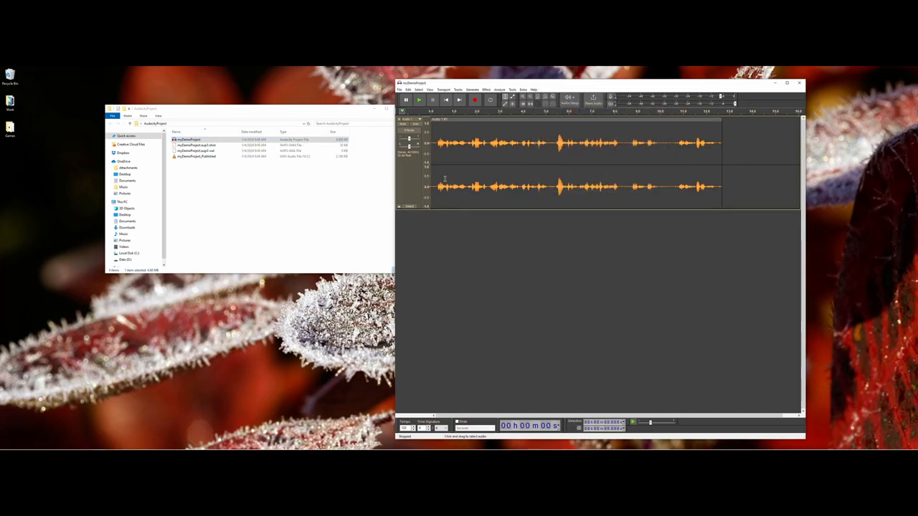